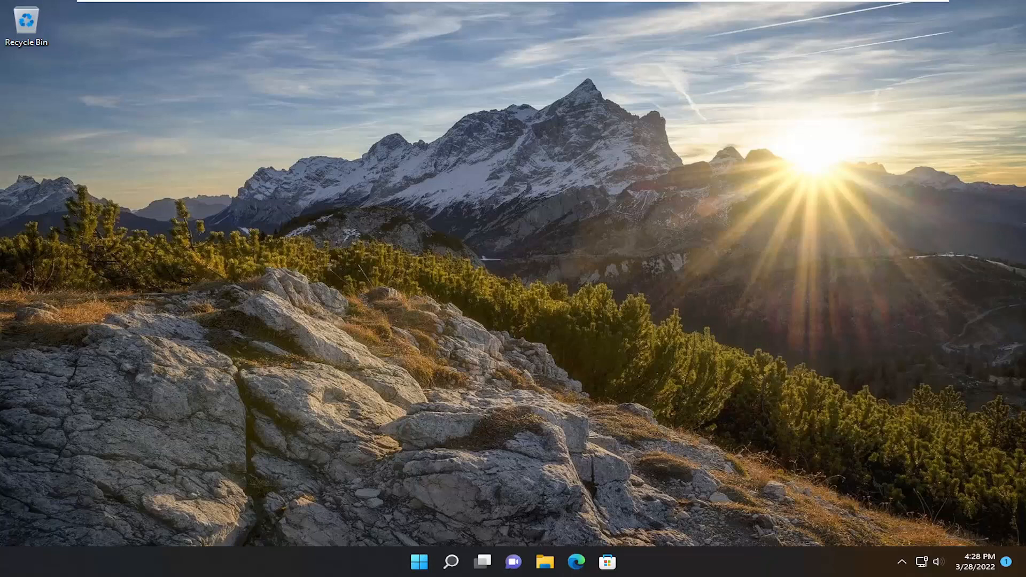
mouse_move(450, 561)
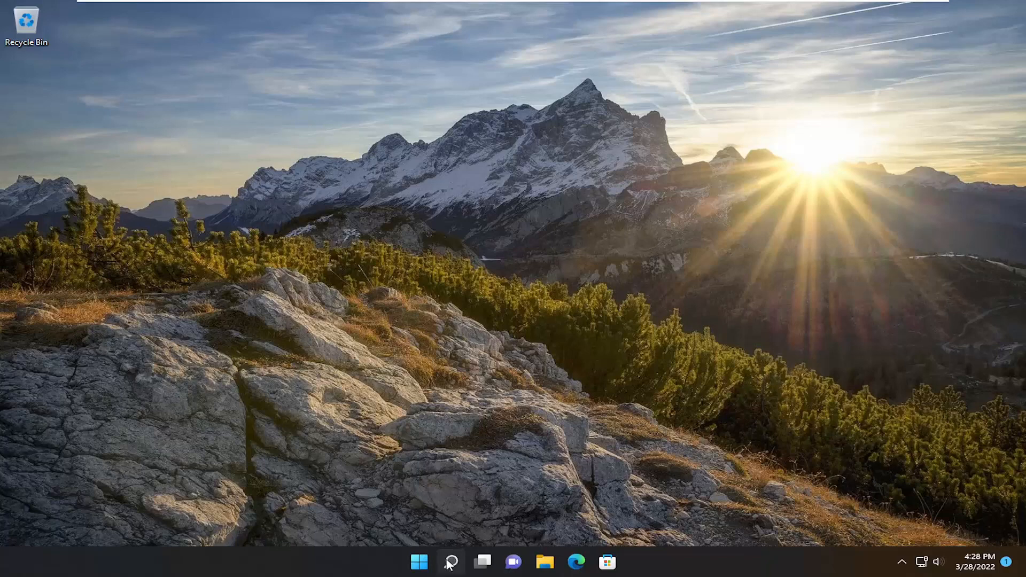
Search for 'powershell' and run Windows PowerShell as administrator.
text(powershel)
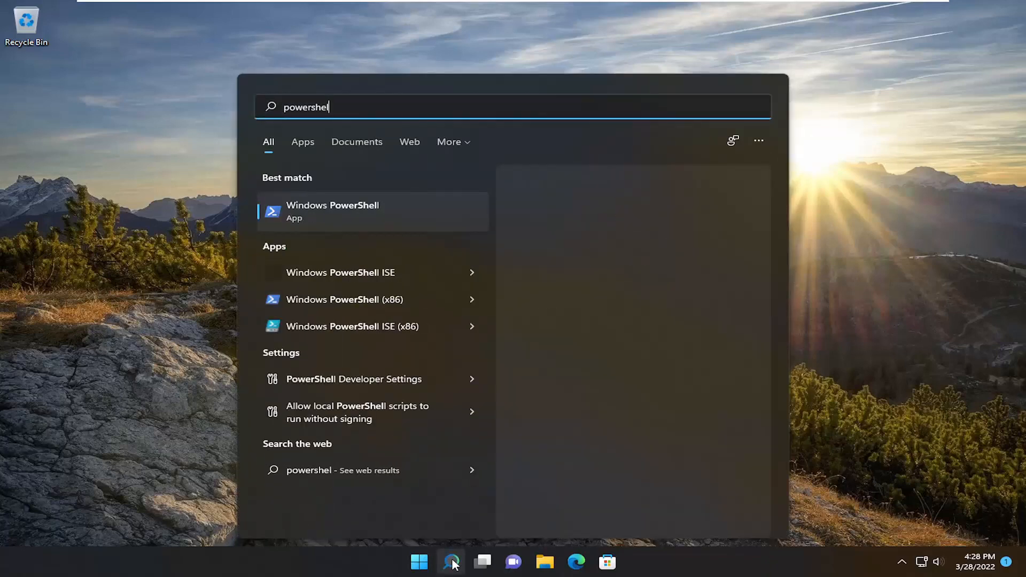
click(332, 211)
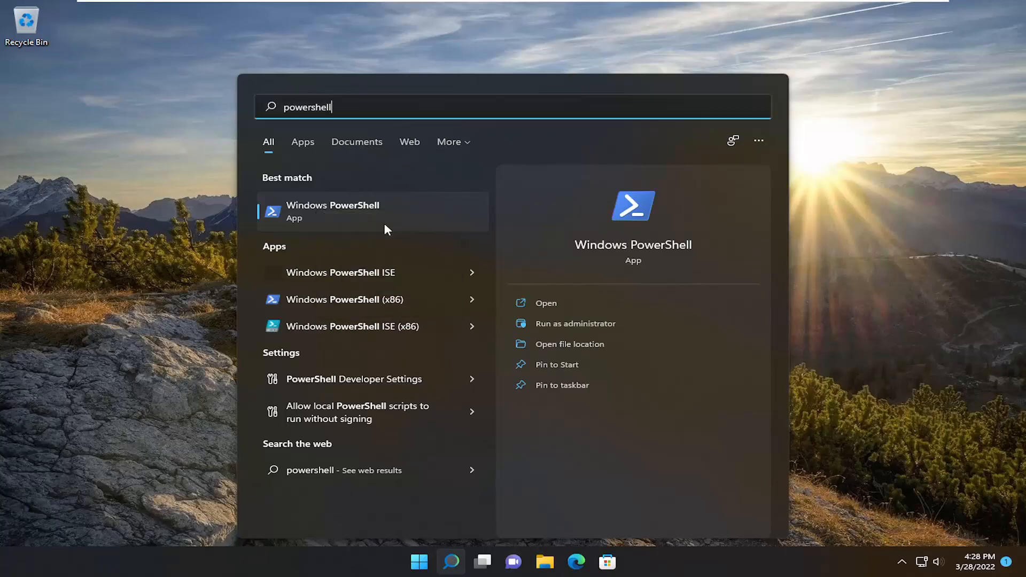
click(575, 323)
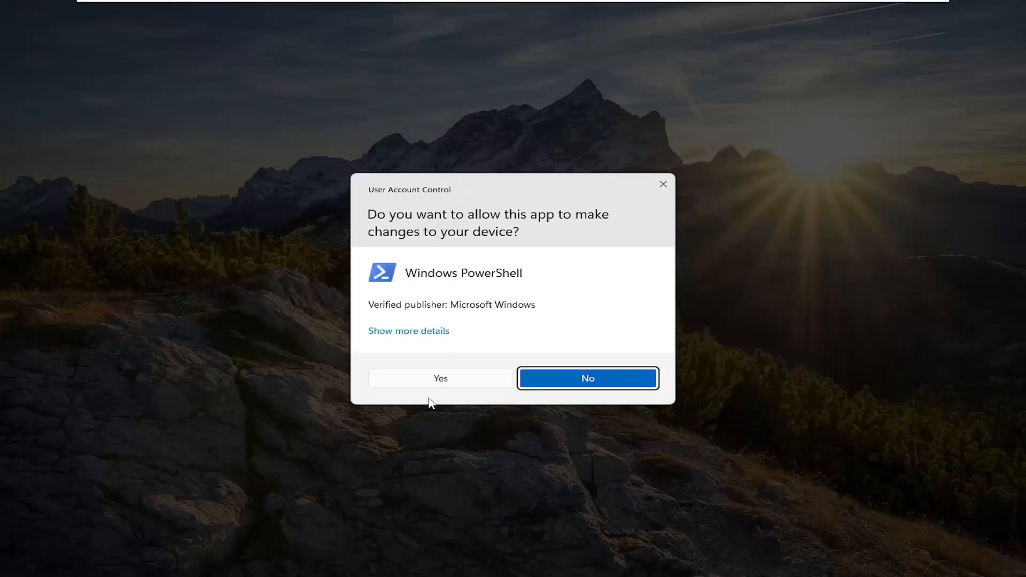
Approve the User Account Control prompt to open elevated PowerShell.
click(439, 378)
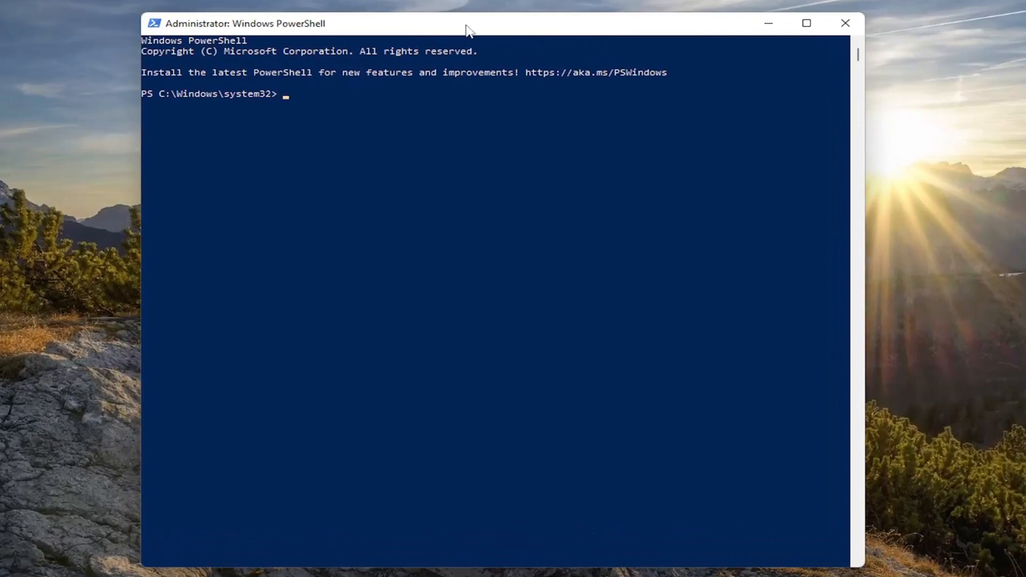
mouse_move(470, 16)
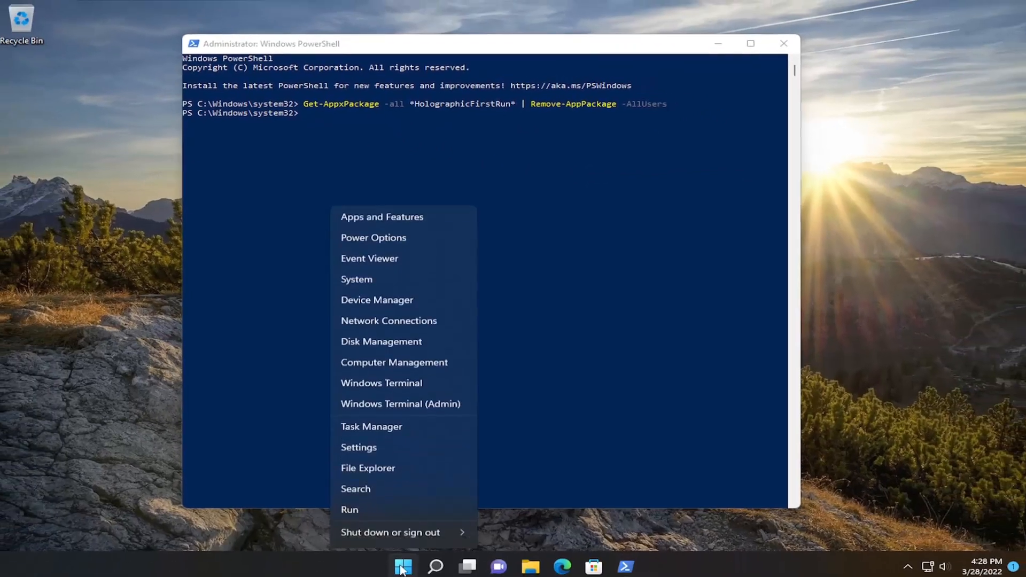
End the Windows Explorer process in Task Manager, then close Task Manager.
click(371, 426)
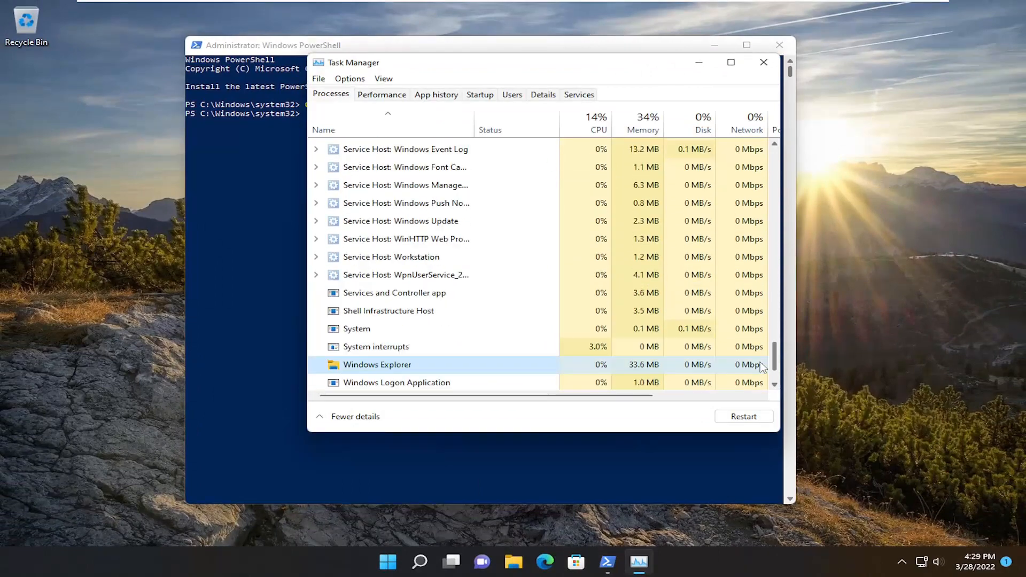
right_click(377, 365)
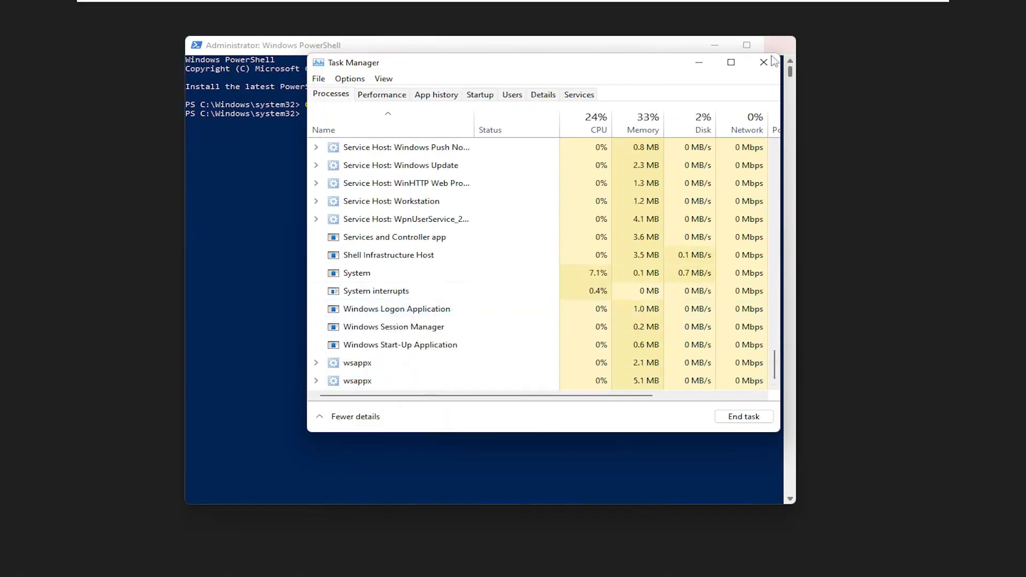
click(762, 62)
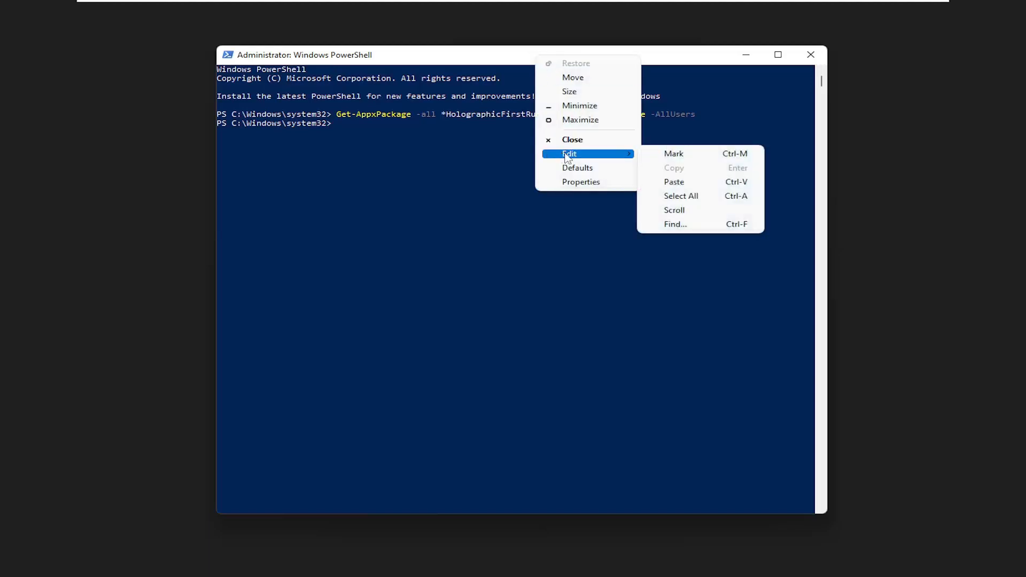
mouse_move(673, 181)
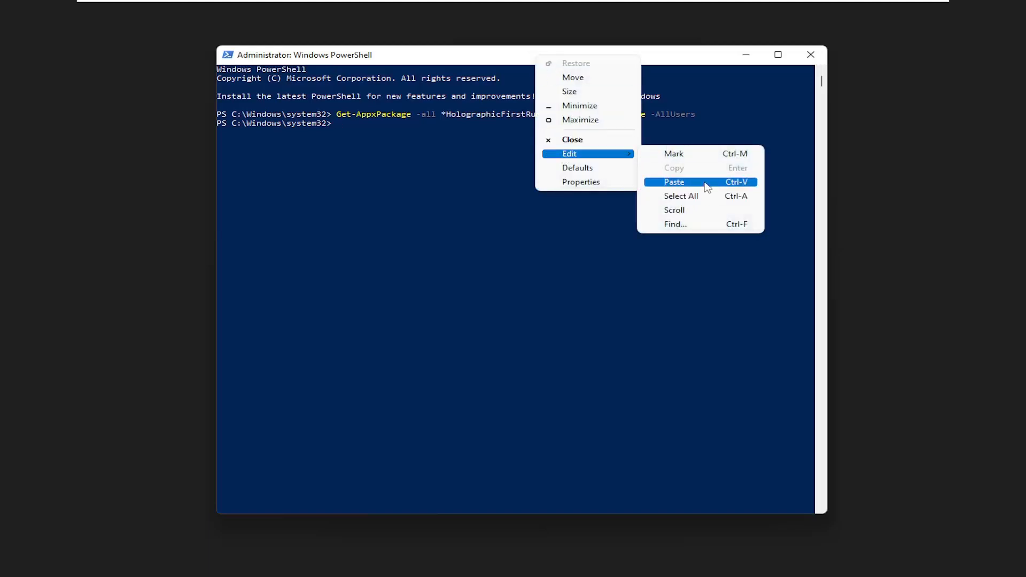
Paste and run the next removal commands in the elevated PowerShell window.
click(674, 181)
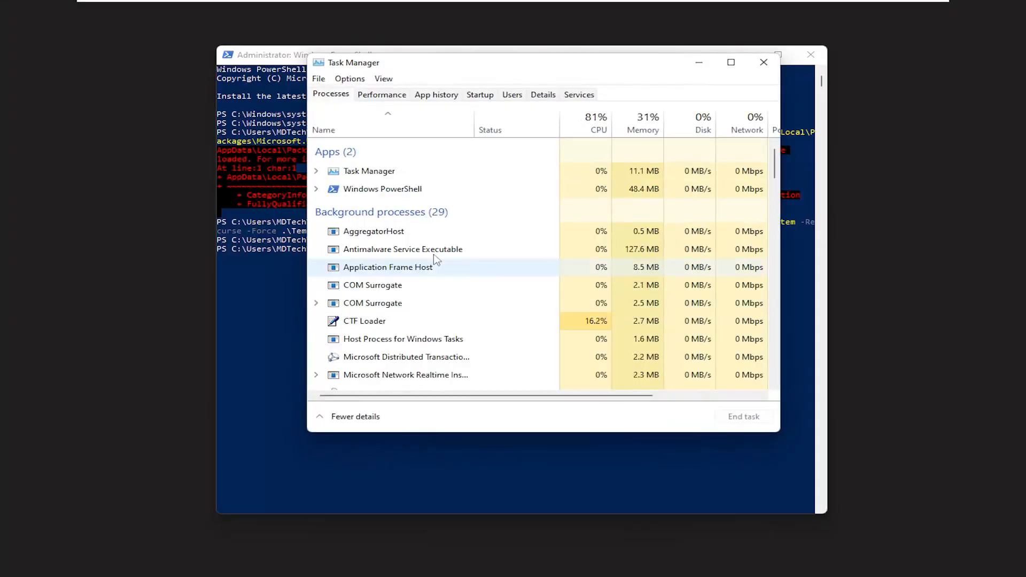
Run 'explorer' as a new Task Manager task with administrative privileges.
click(319, 79)
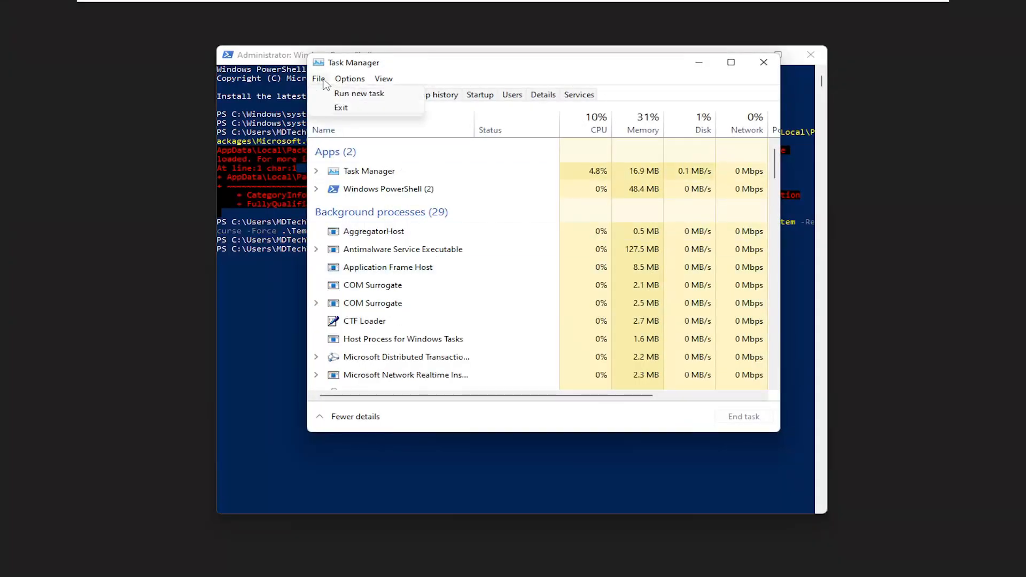
click(359, 93)
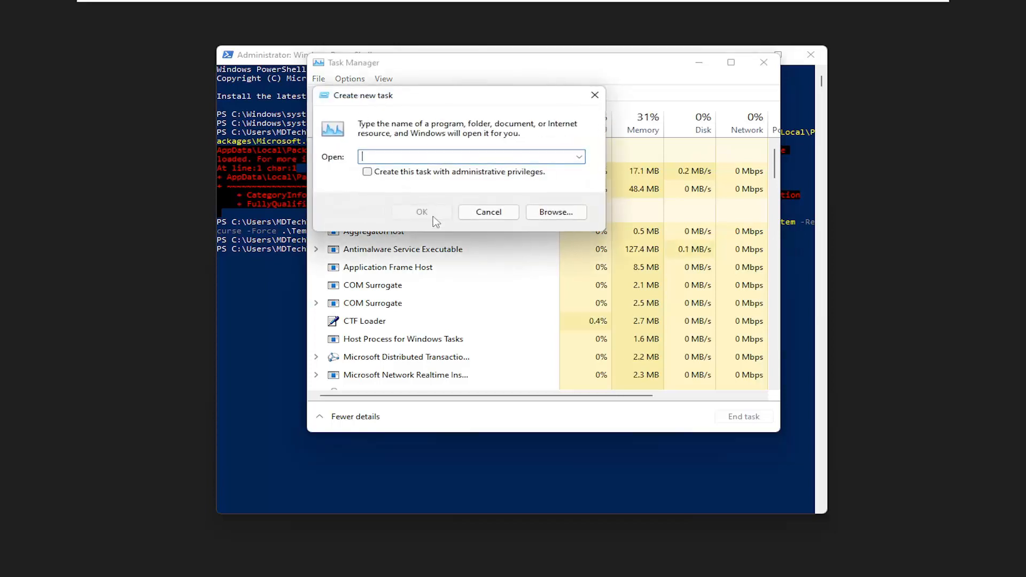
text(explorer)
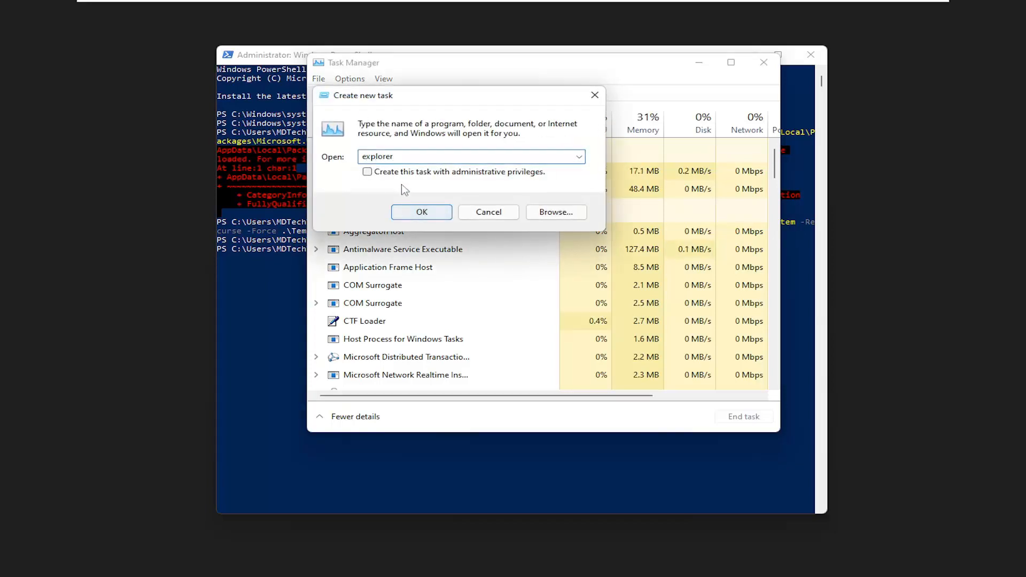
click(367, 171)
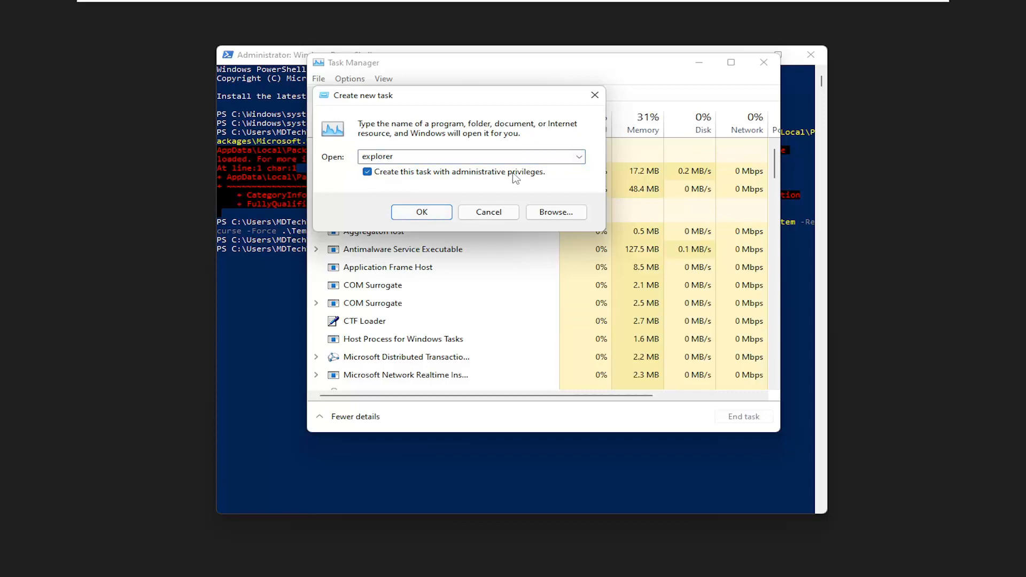
click(422, 212)
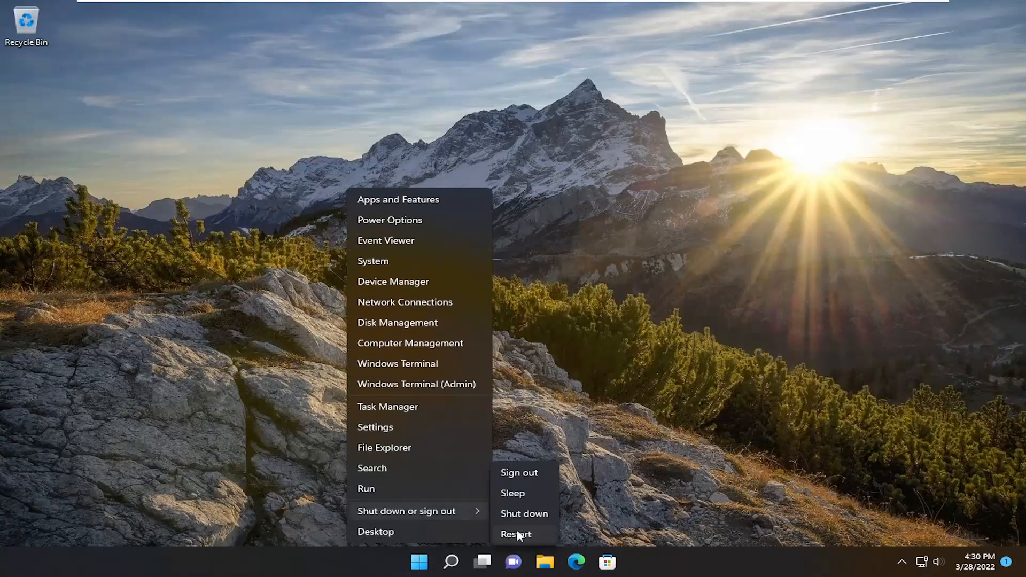
Restart the computer from the Start menu's shut down options.
click(516, 533)
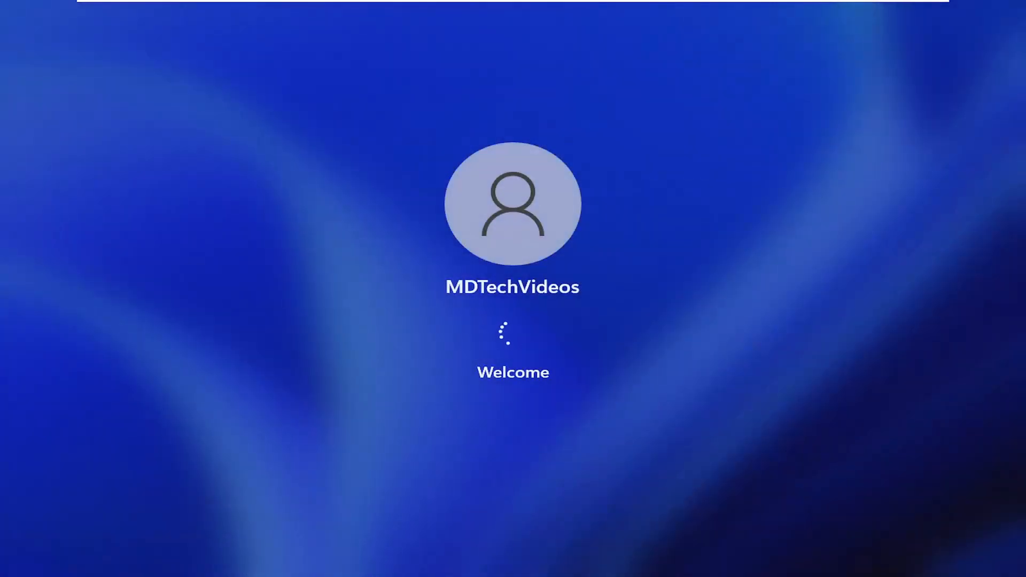